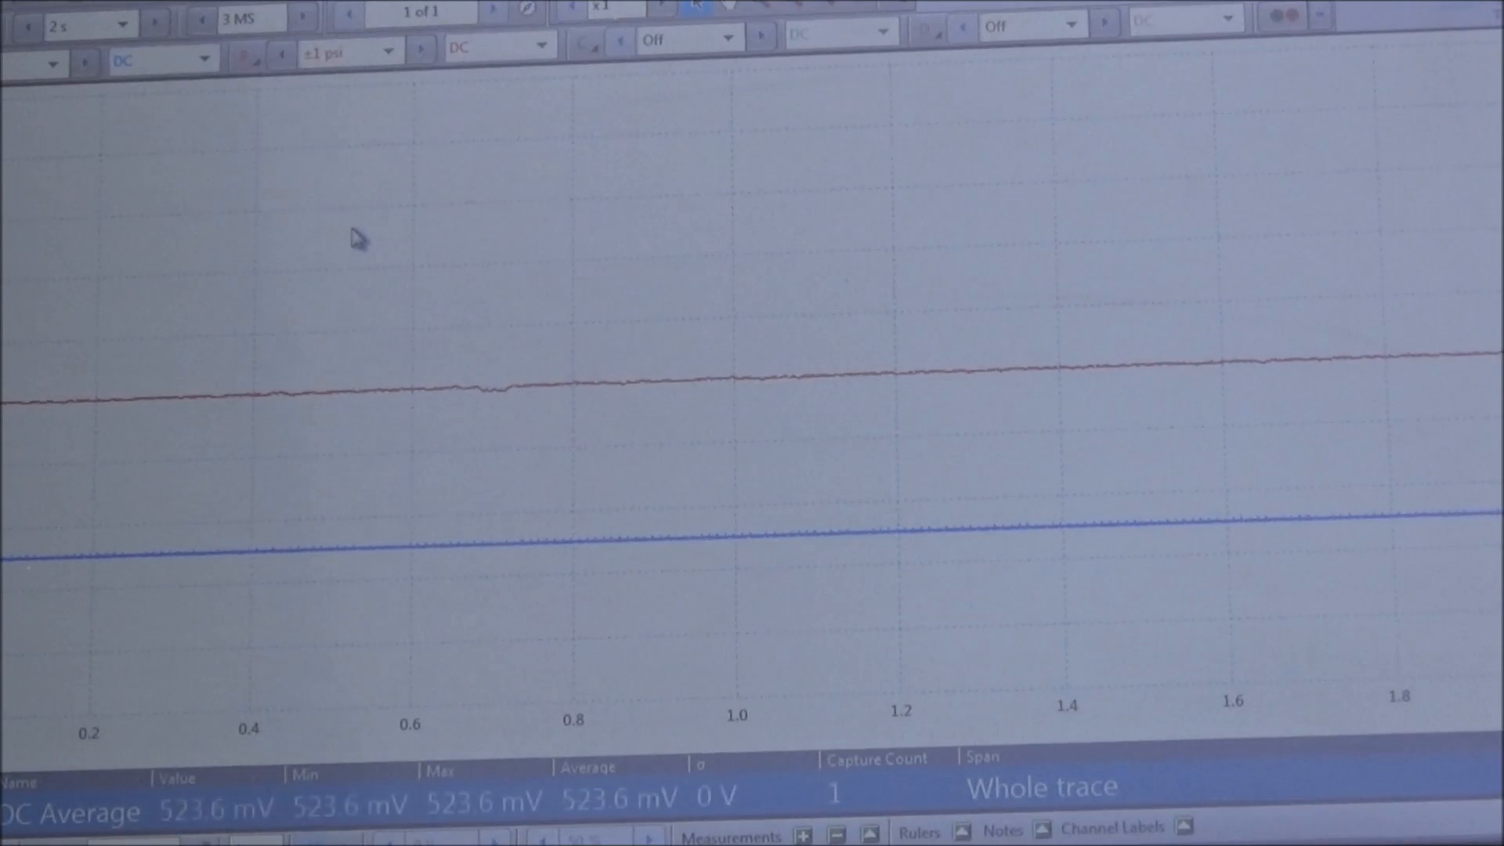
# Run the capture while the engine cranks and settles to idle, accumulating nine waveforms.
pyautogui.click(491, 14)
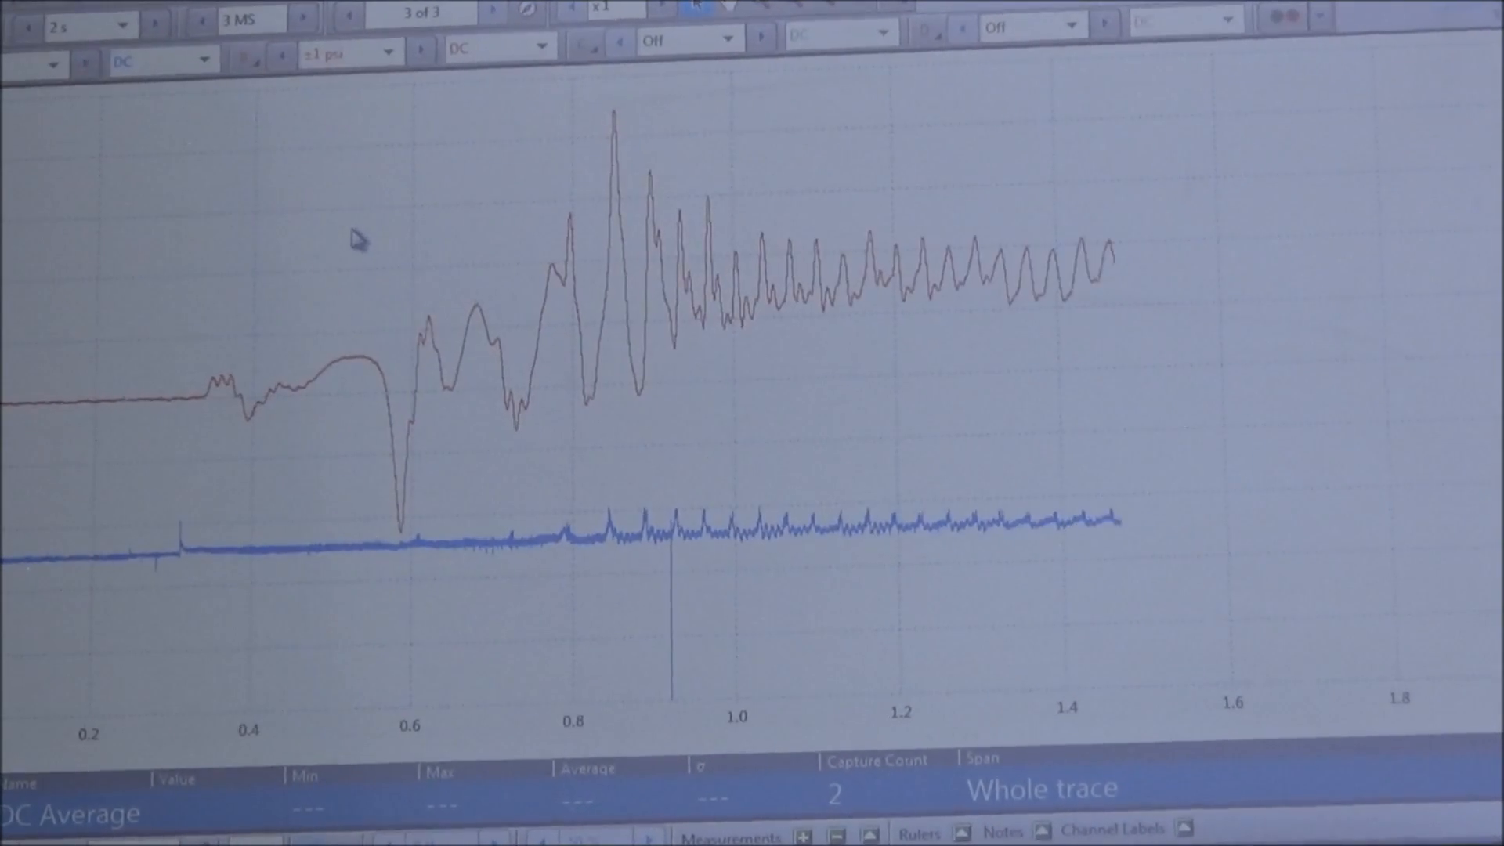
pyautogui.click(491, 15)
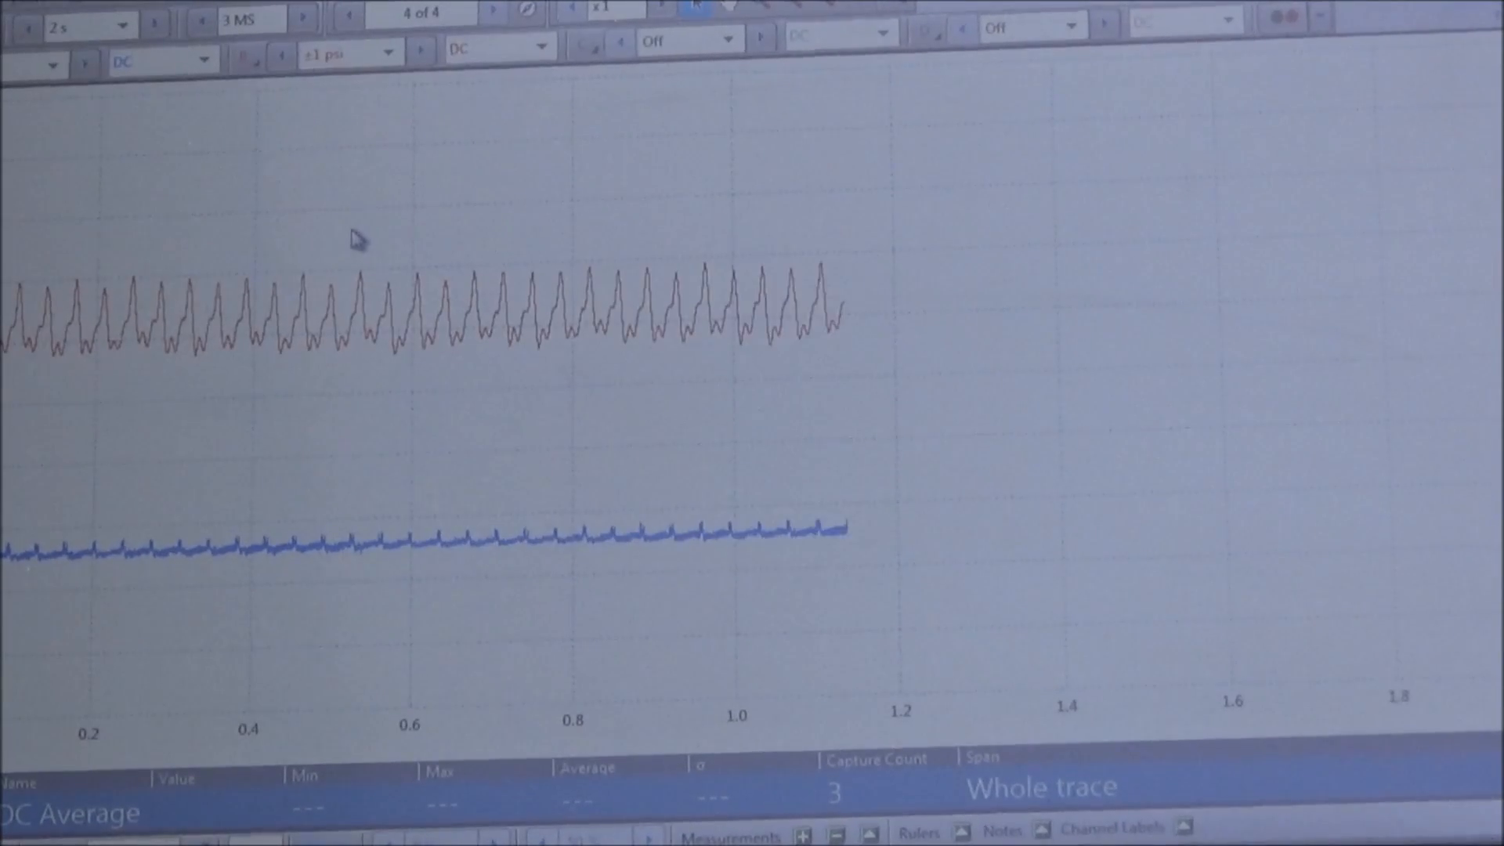
pyautogui.click(492, 14)
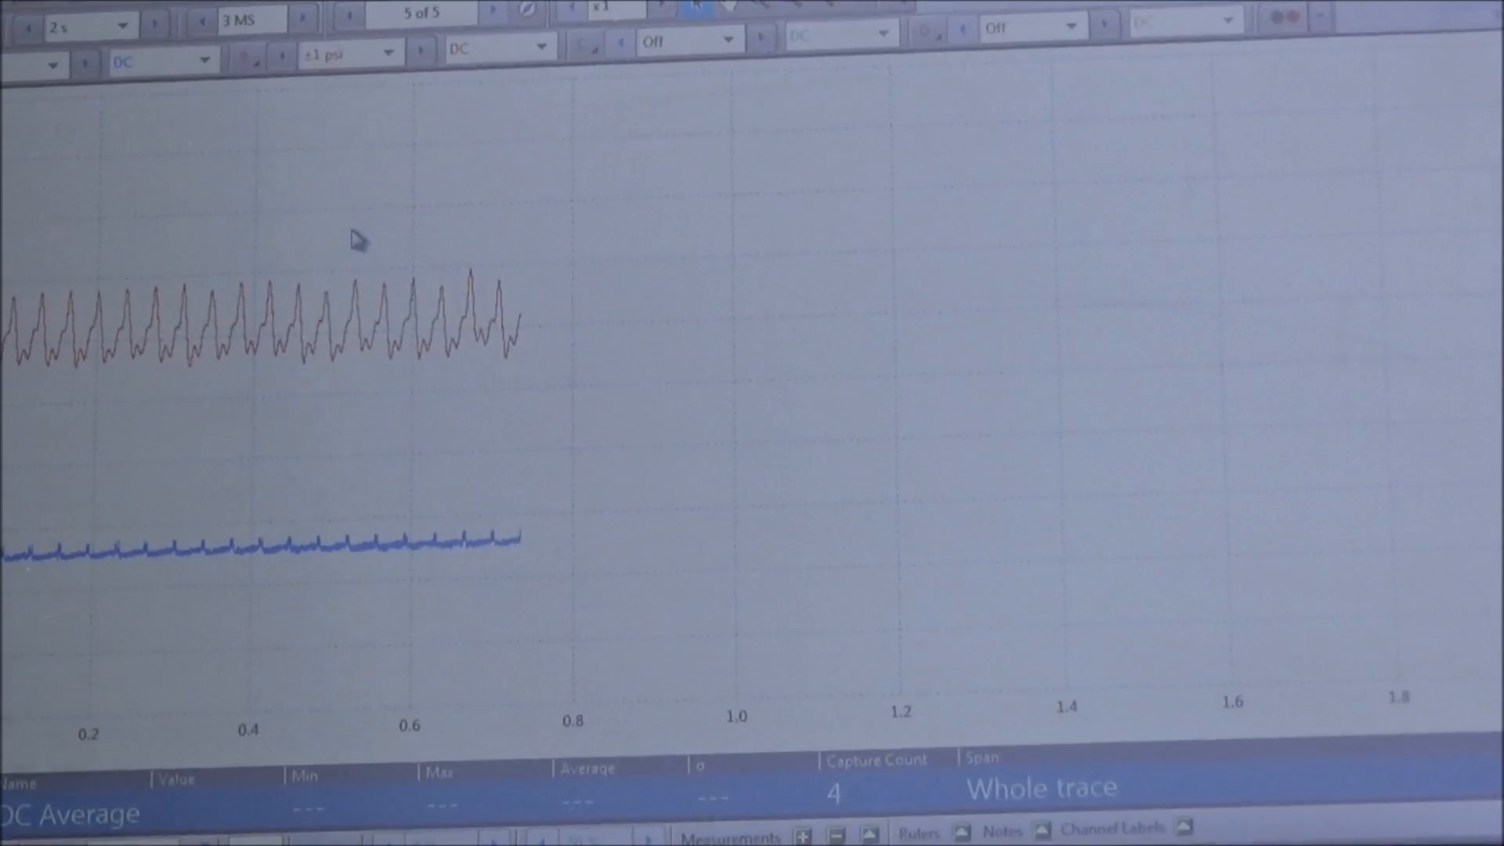
pyautogui.click(492, 19)
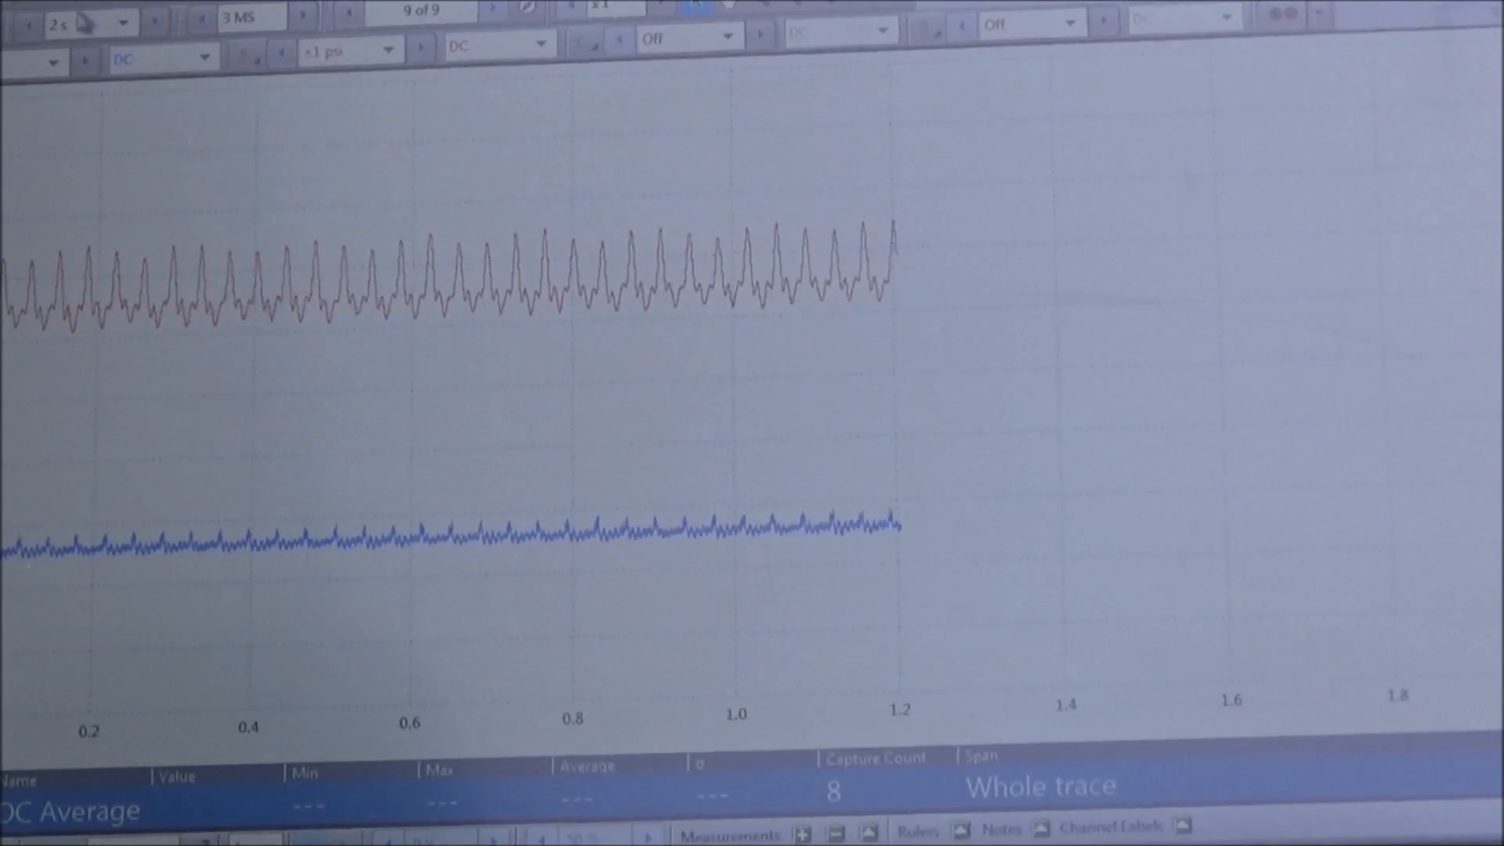
# Shorten the timebase from 2 s to 1 s so the idle pulses fill the screen.
pyautogui.click(26, 22)
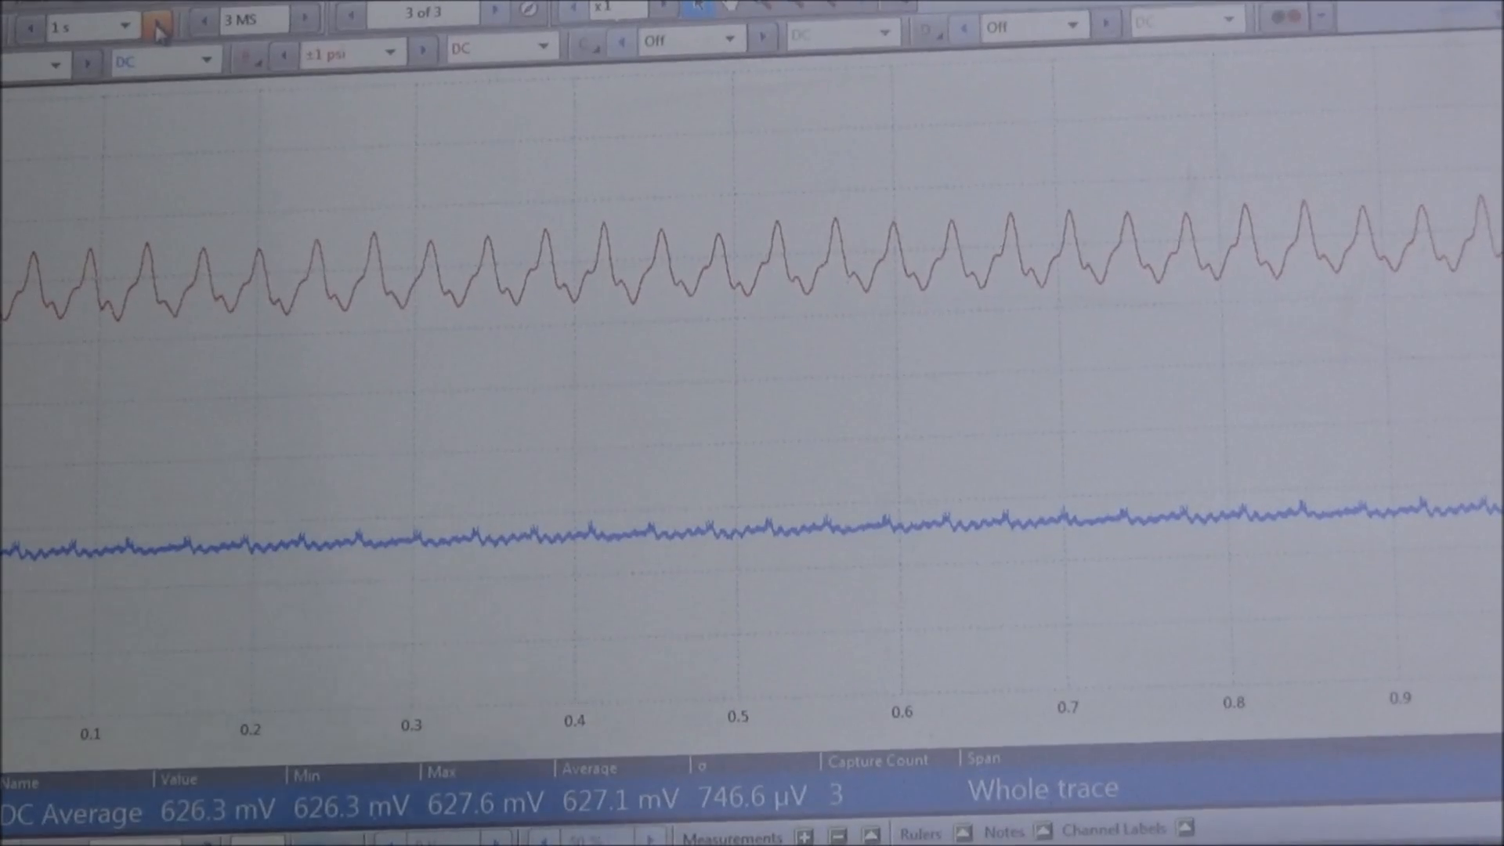
# Capture through the throttle snap to 16 waveforms, then stop on the flat traces.
pyautogui.click(156, 23)
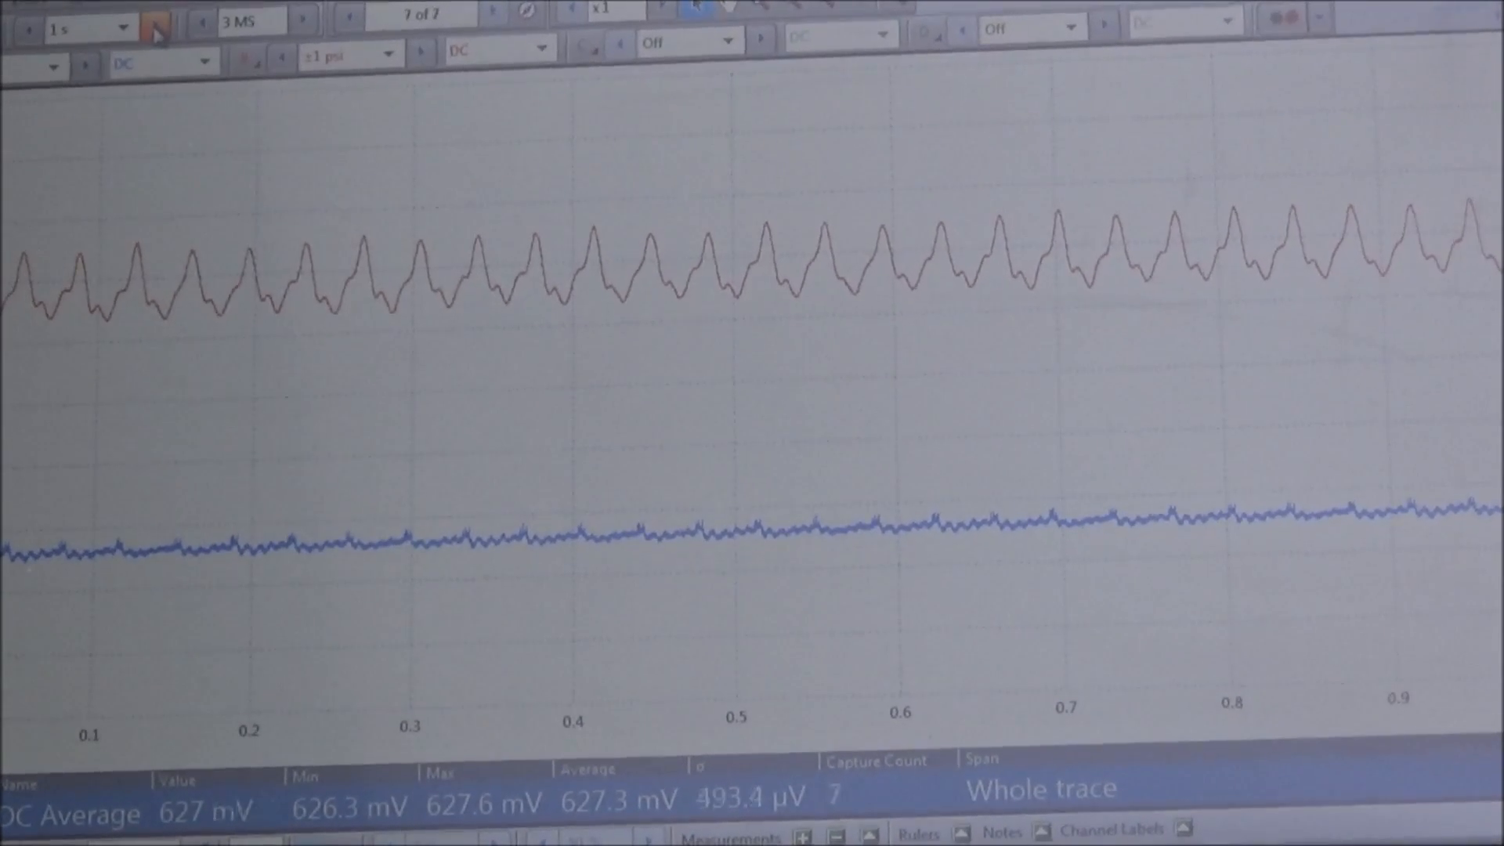
pyautogui.click(493, 14)
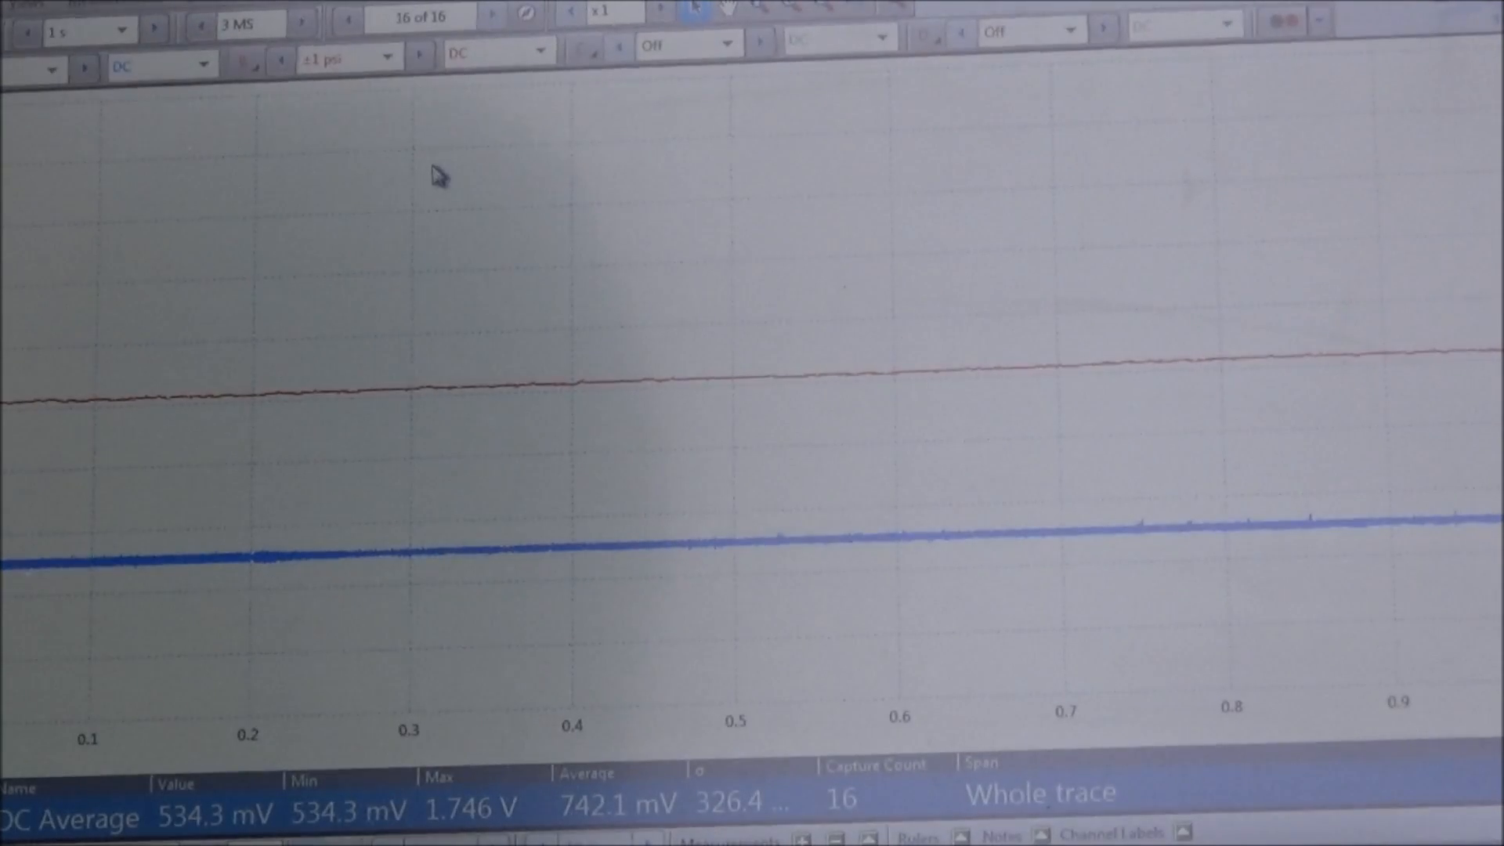
# Step back through the buffer to waveform 12 of 16 with steady idle pulses.
pyautogui.click(347, 16)
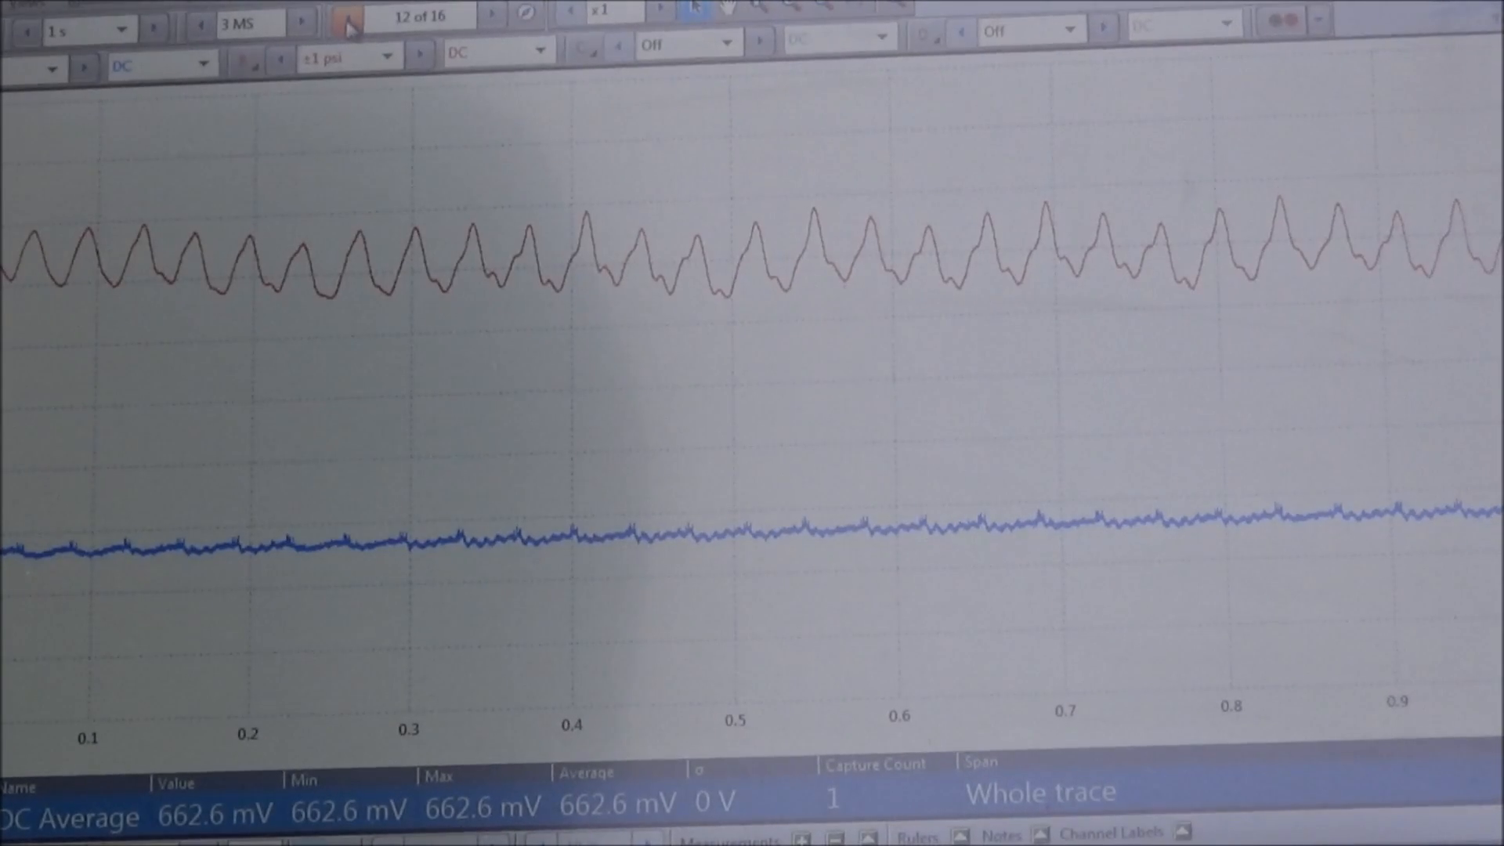
pyautogui.moveTo(114, 249)
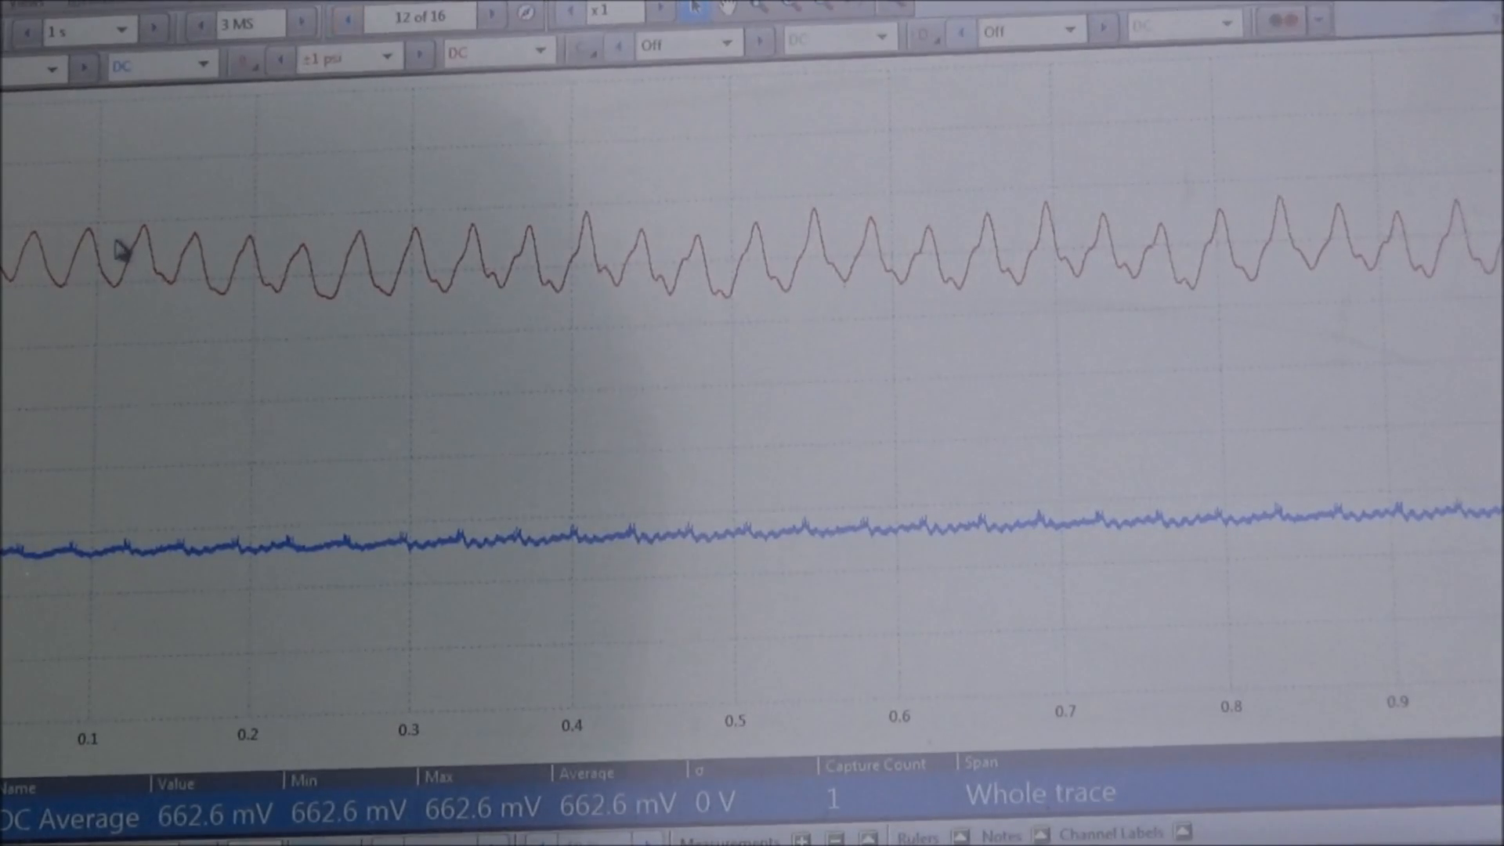